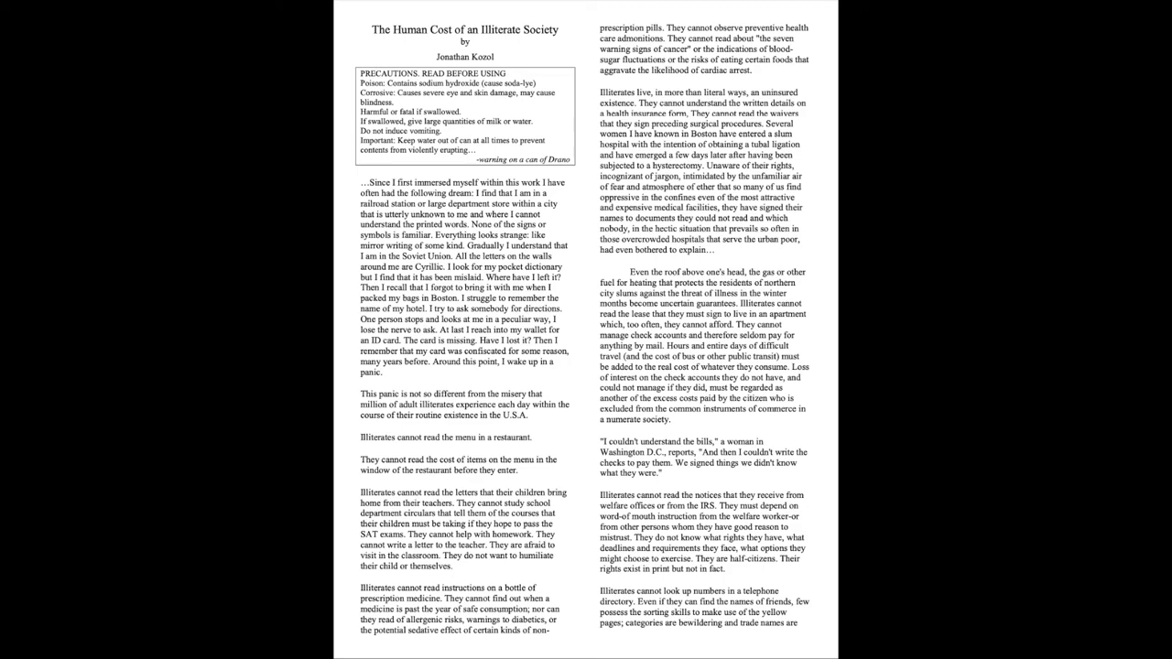
scroll("down", 3)
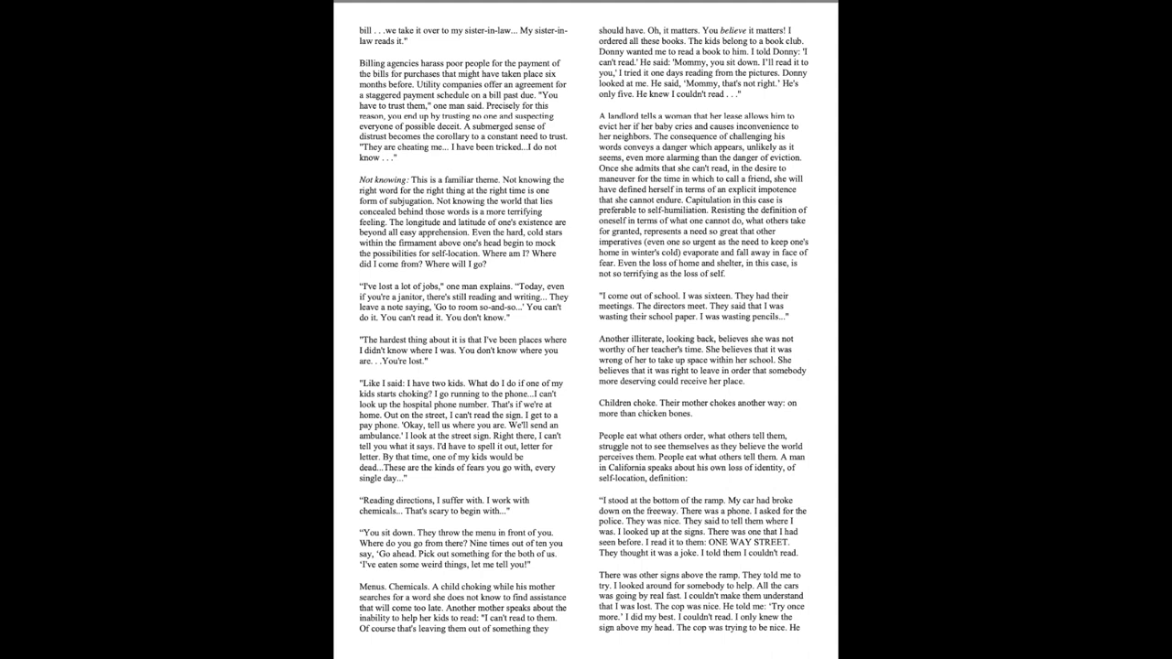
scroll("down", 3)
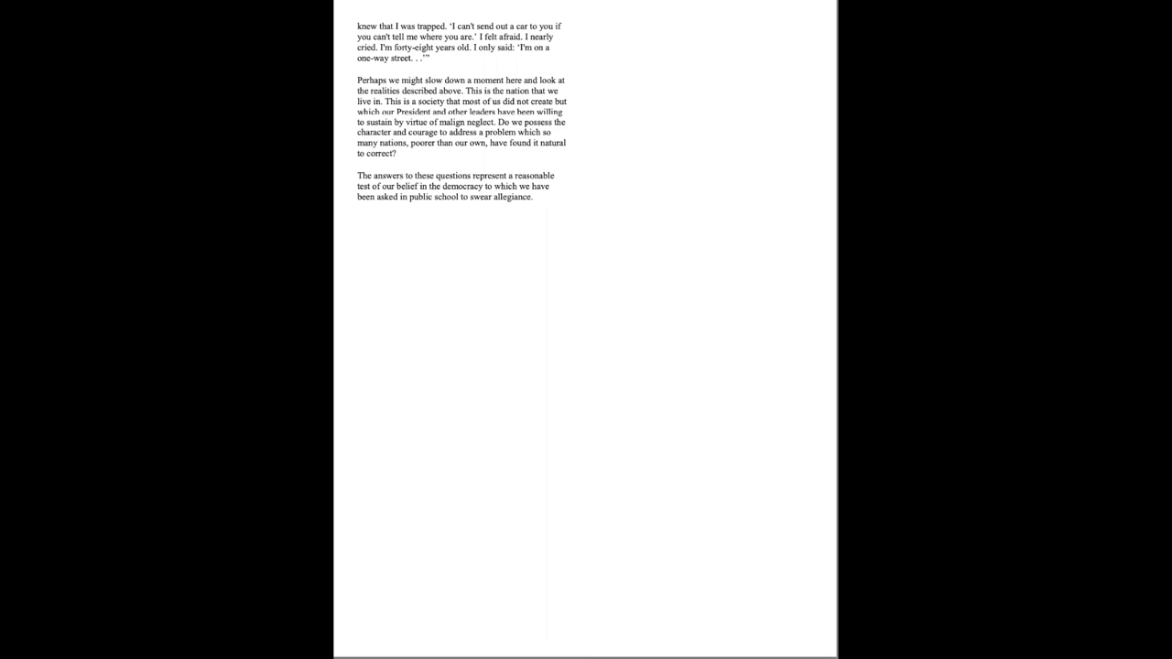